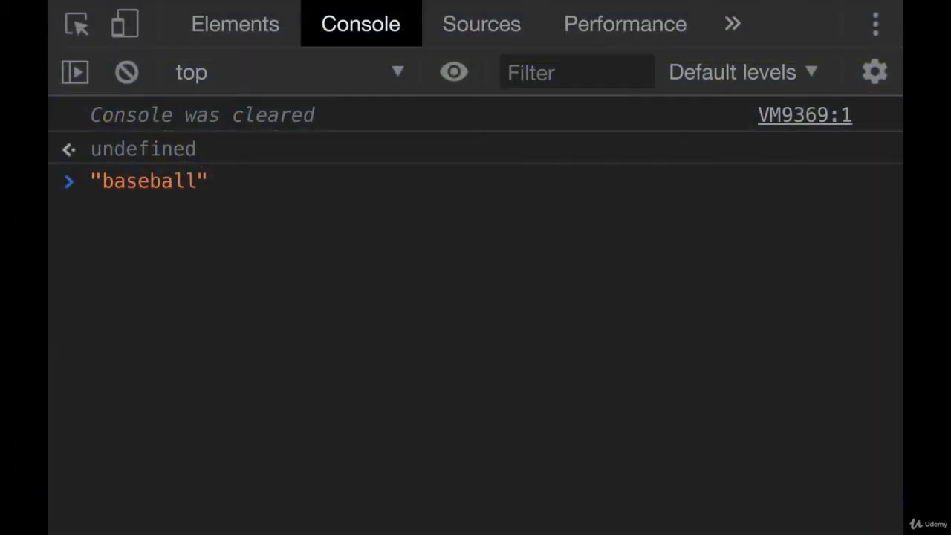
Step: Find 'ball' and 'b' in "baseball" with indexOf, returning 4 and 0
{"action": "type", "text": ".indeexOf(\""}
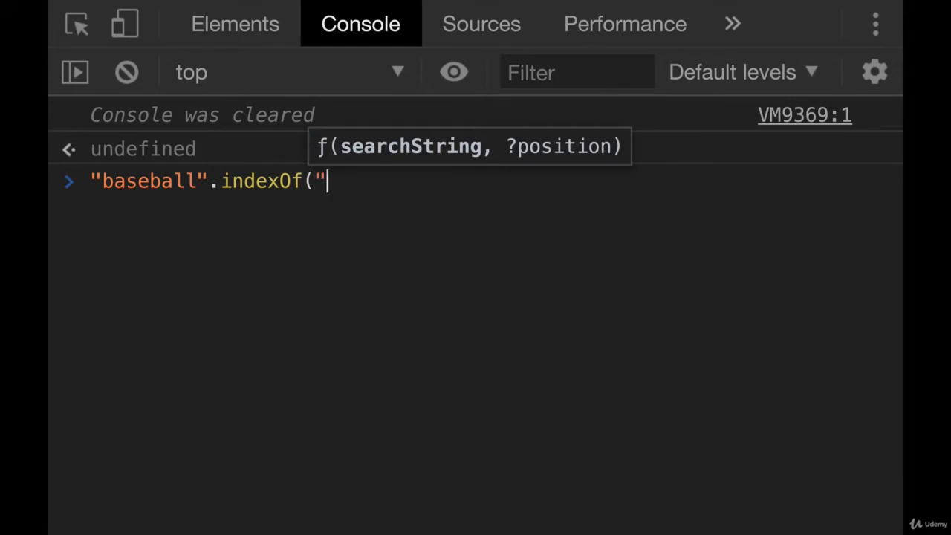
{"action": "type", "text": "ball"}
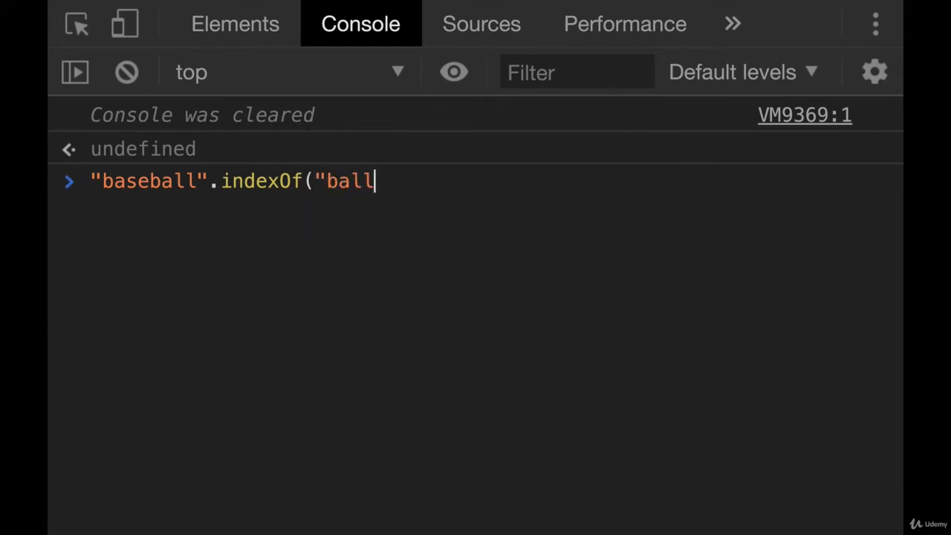
{"action": "key", "text": "Enter"}
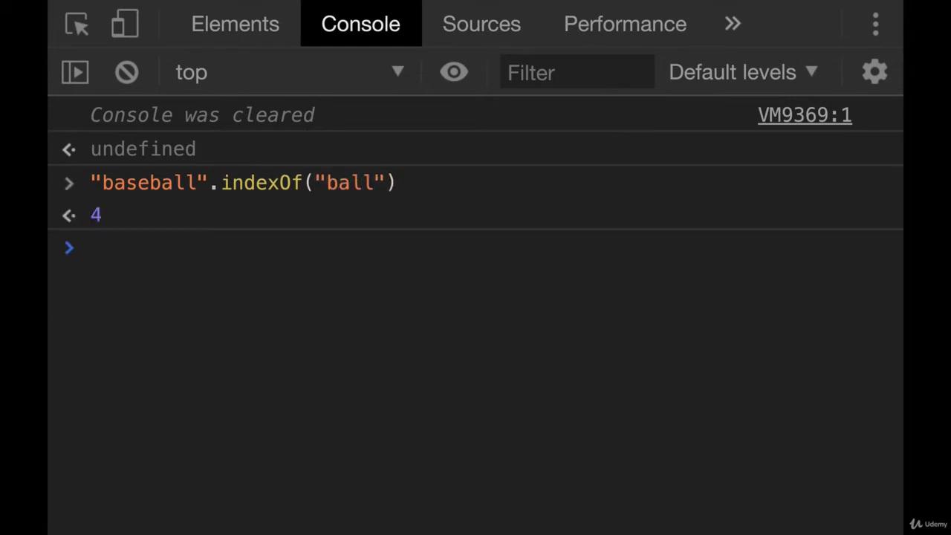
{"action": "key", "text": "Enter"}
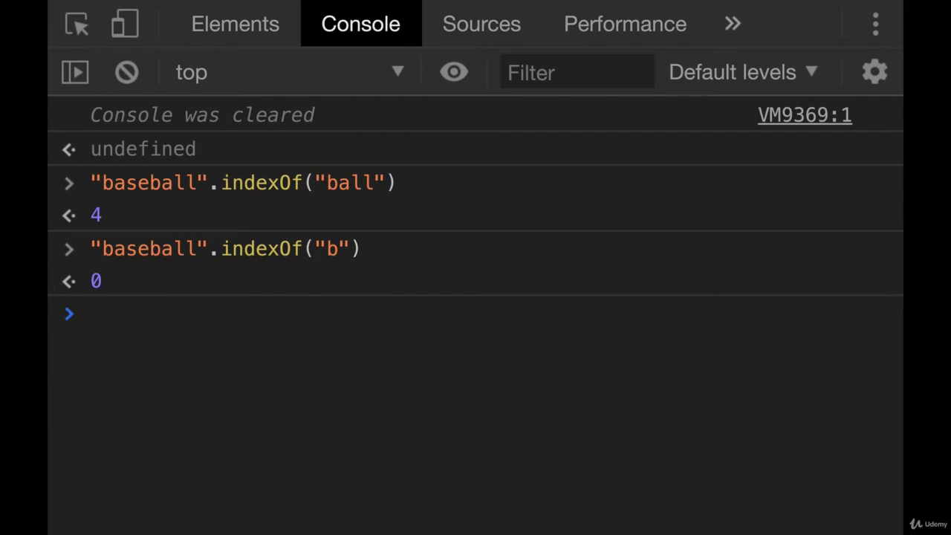
{"action": "mouse_move", "coordinate": [111, 256]}
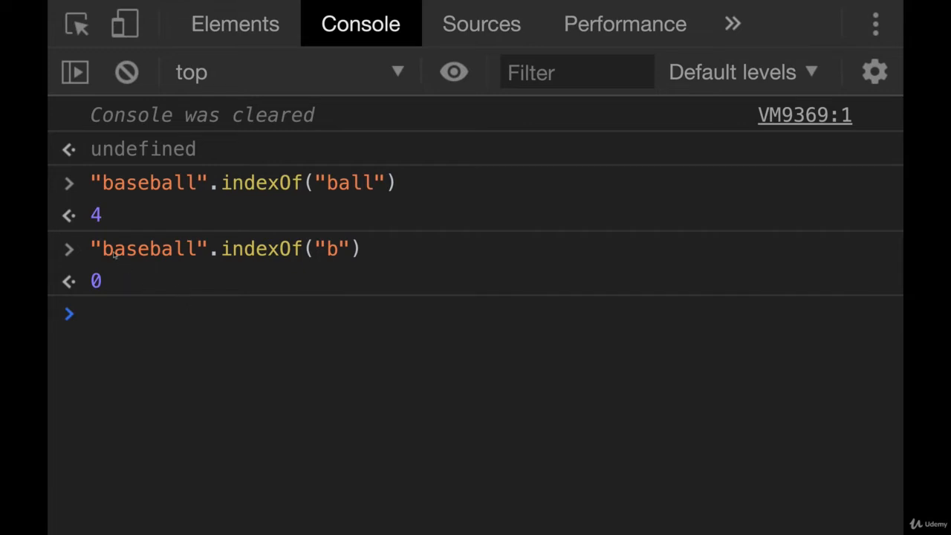
{"action": "mouse_move", "coordinate": [222, 302]}
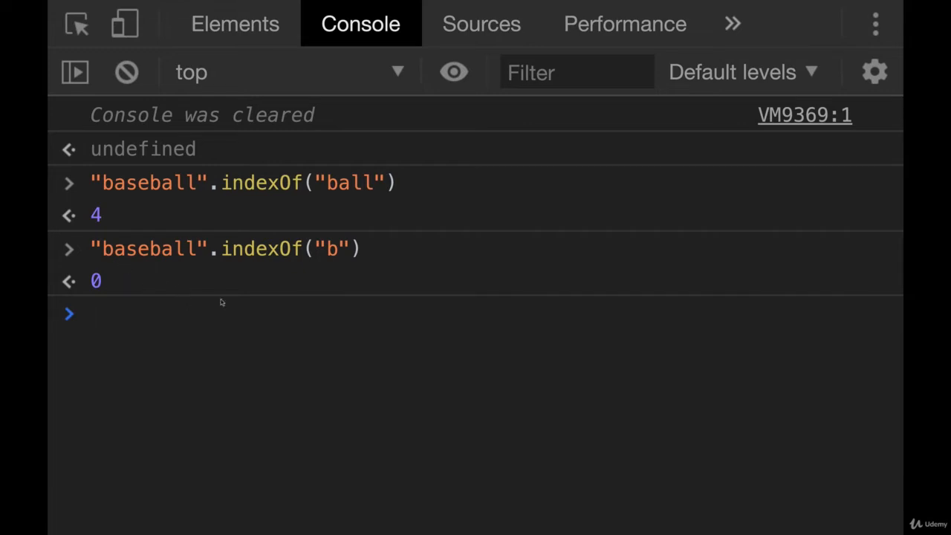
Step: Search "Baseball" for 'b' and 'entertaining', returning 4 and -1
{"action": "key", "text": "Enter"}
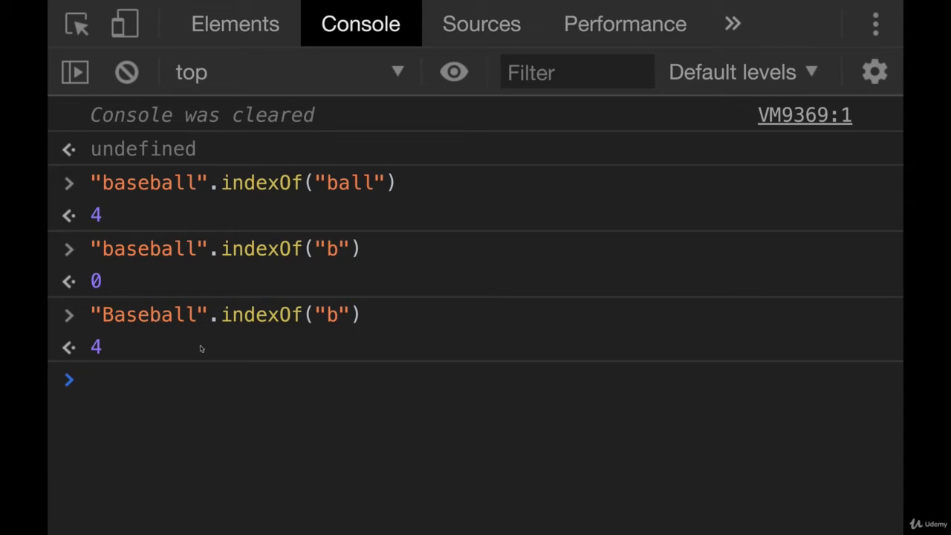
{"action": "type", "text": "\"Baseball\".indexOf(\""}
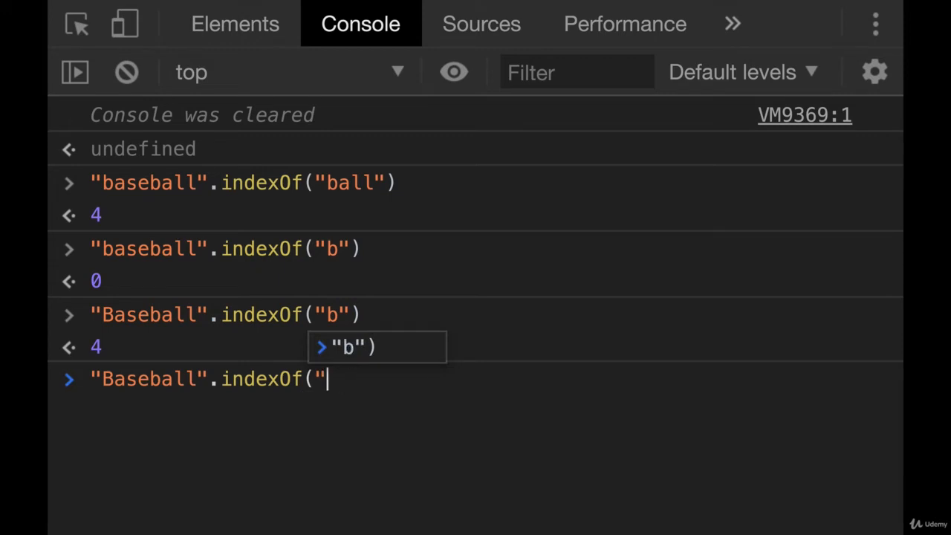
{"action": "type", "text": "entertainin"}
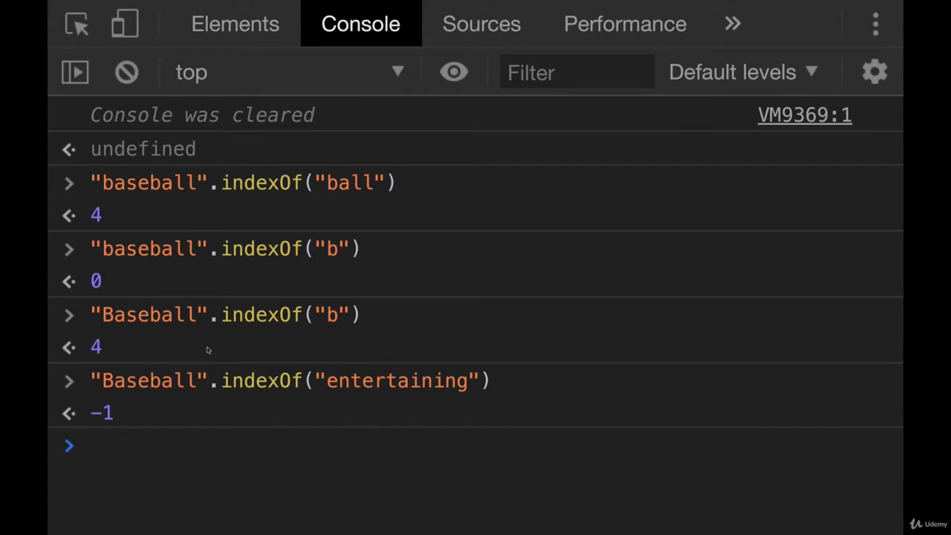
{"action": "mouse_move", "coordinate": [101, 411]}
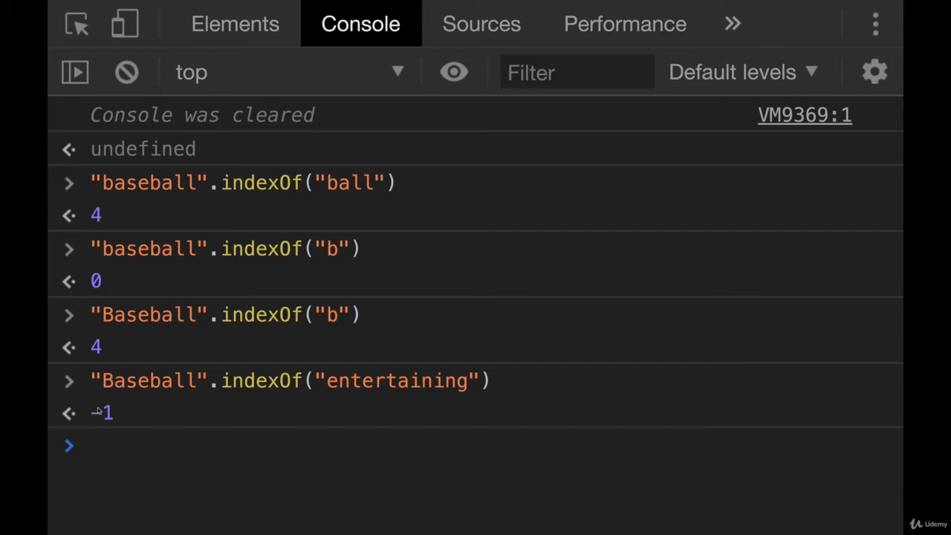
{"action": "left_click", "coordinate": [91, 445]}
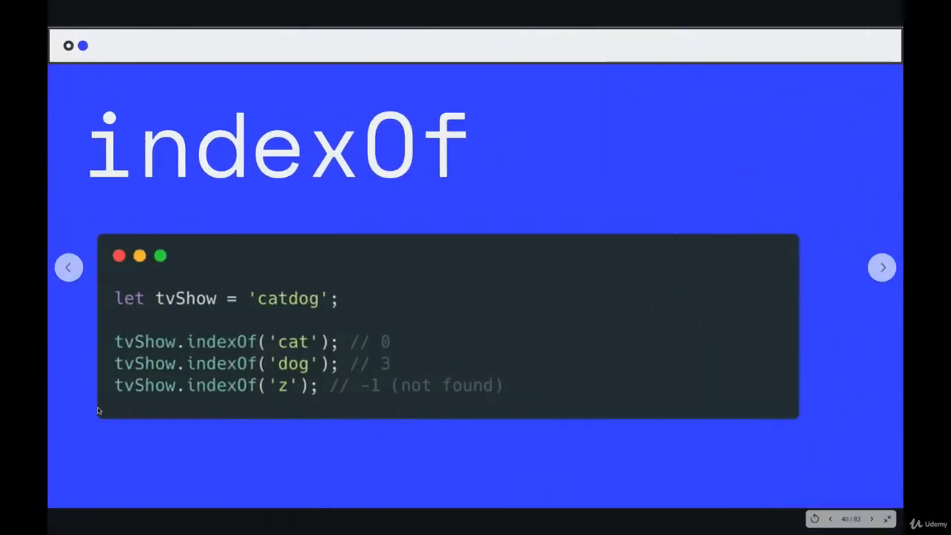
{"action": "left_click", "coordinate": [881, 268]}
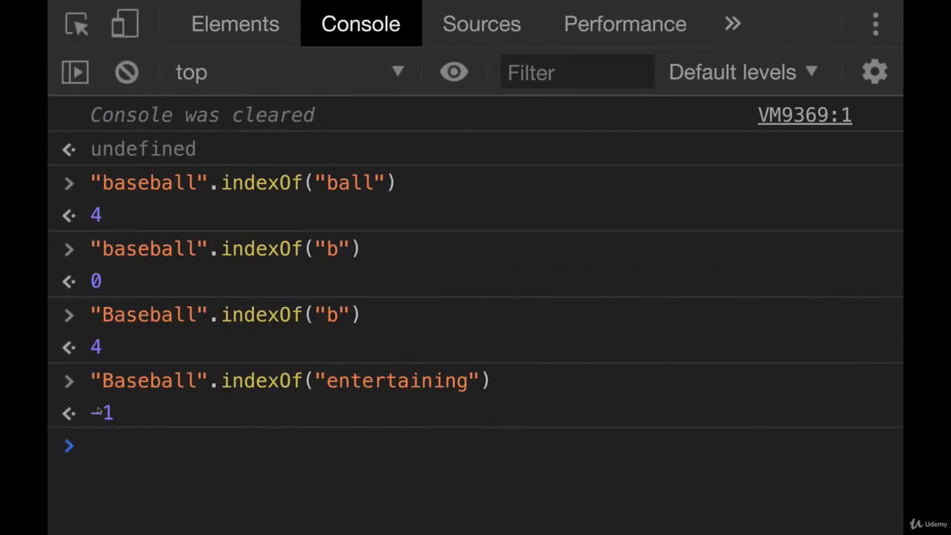
Step: Slice 'ball' out of "Baseball" using slice(4)
{"action": "type", "text": "\"Baseball\".indexOf"}
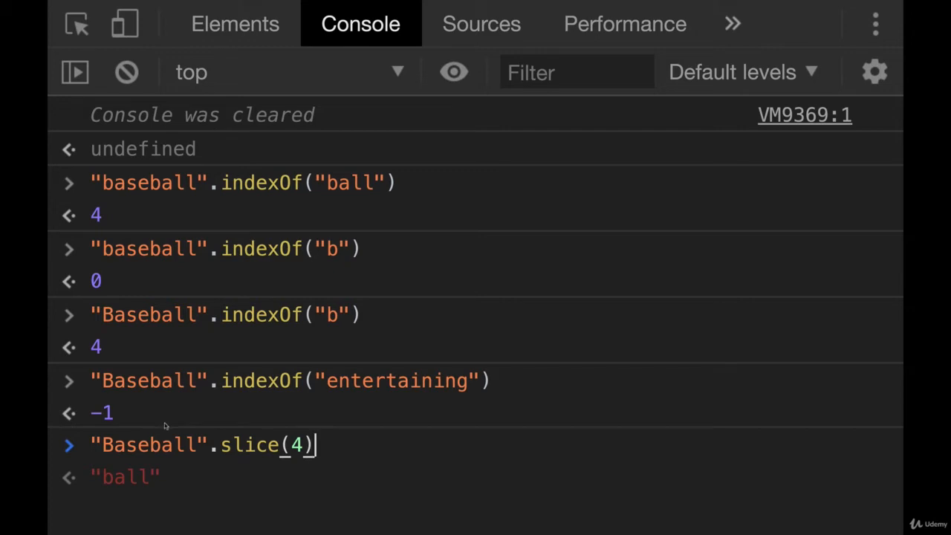
{"action": "double_click", "coordinate": [170, 444]}
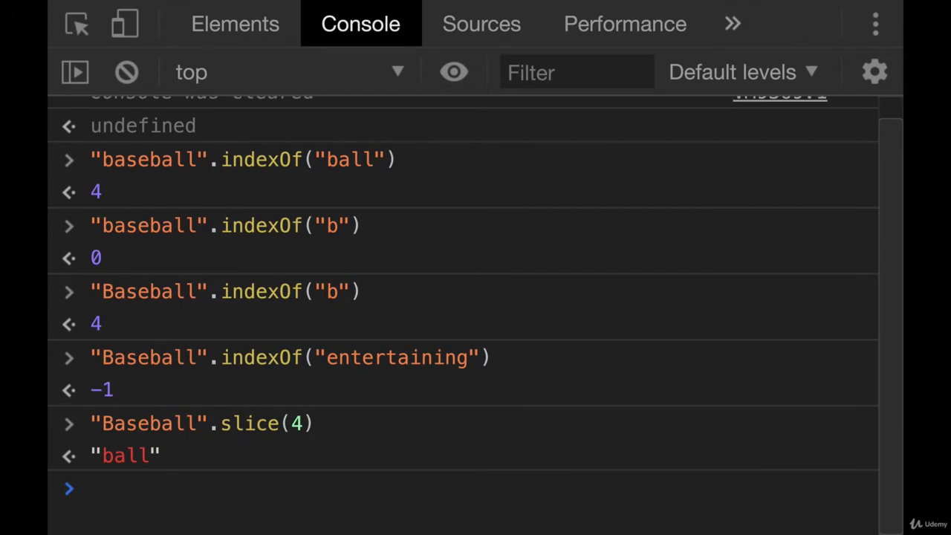
{"action": "key", "text": "Enter"}
{"action": "type", "text": "\"Baseball"}
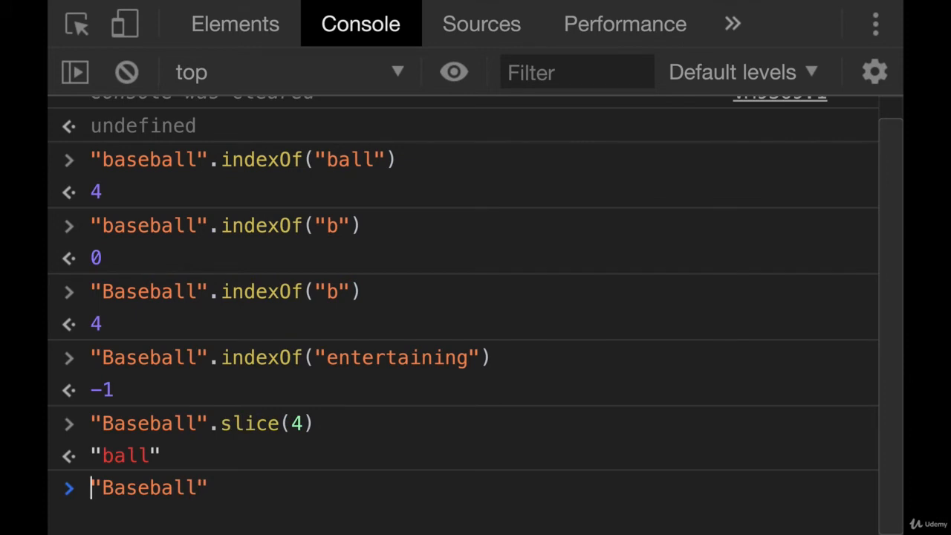
Step: Store "Baseball" in sport and show sport.slice(4) leaves sport unchanged
{"action": "type", "text": "let sport ="}
{"action": "type", "text": "sport.slice(4"}
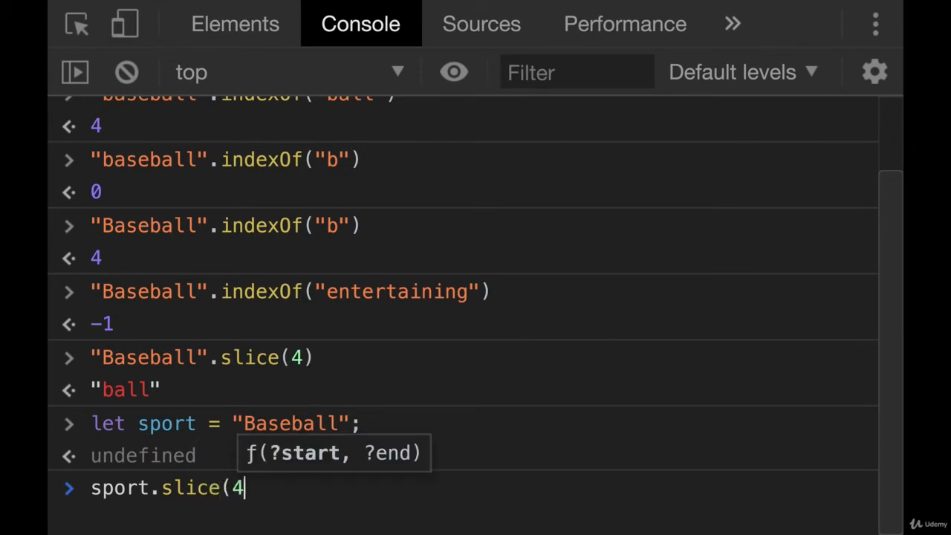
{"action": "type", "text": ")"}
{"action": "key", "text": "Enter"}
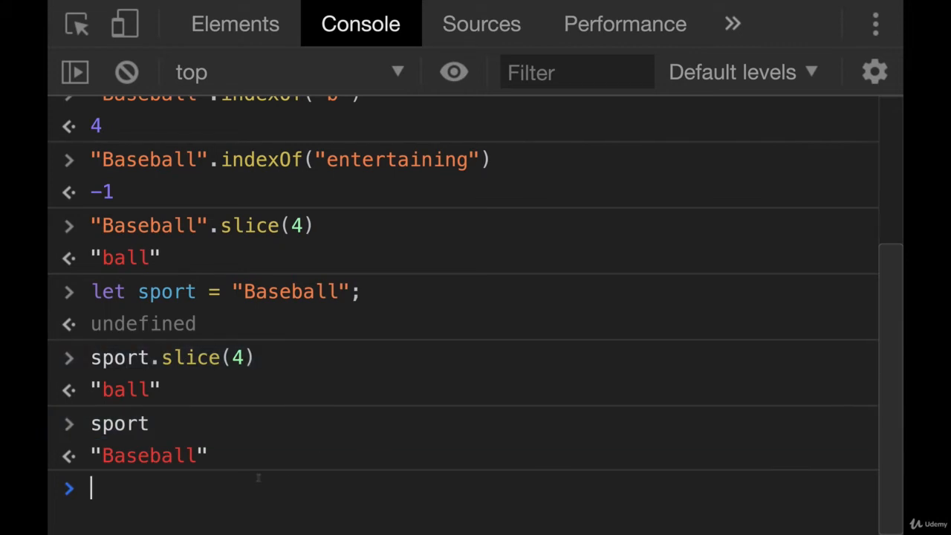
{"action": "type", "text": "clear()"}
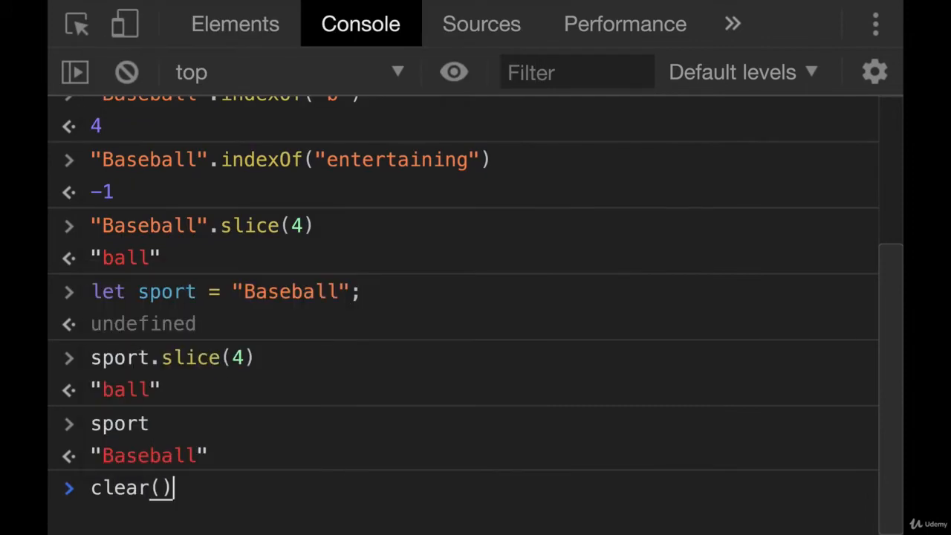
Step: Clear the console and show sport.slice(40) returns an empty string
{"action": "key", "text": "Enter"}
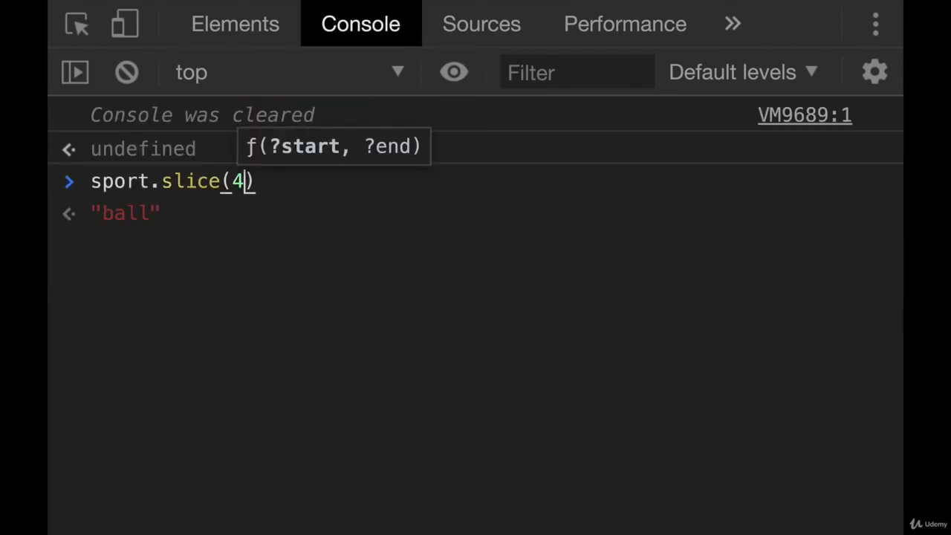
{"action": "type", "text": "0"}
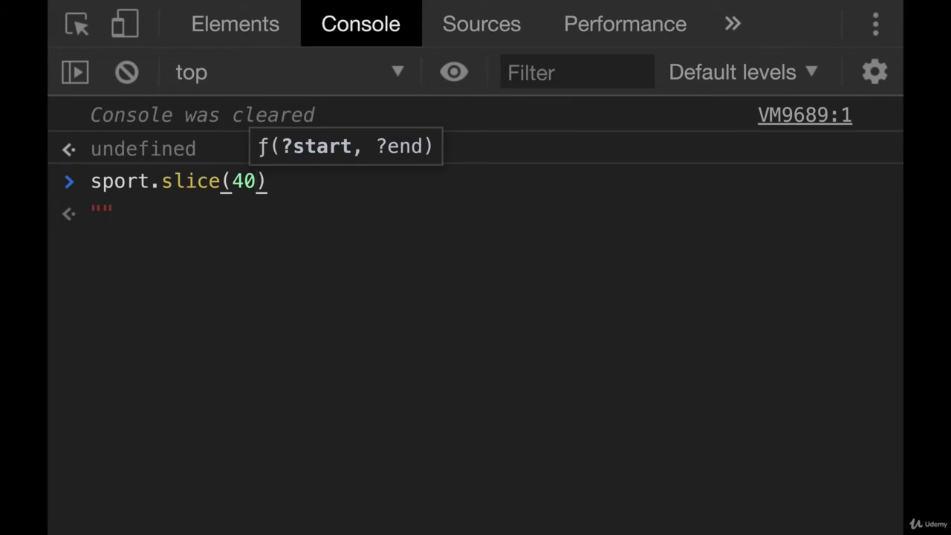
{"action": "key", "text": "Enter"}
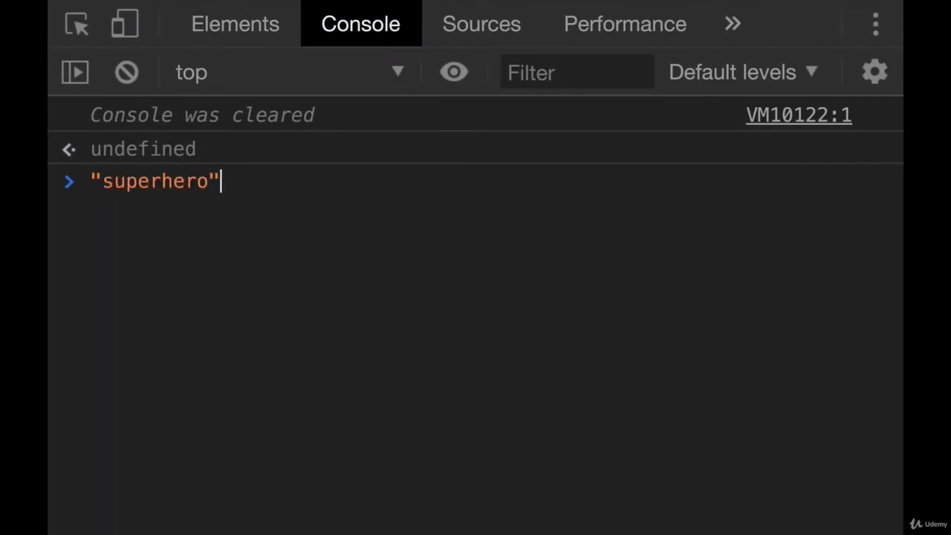
Step: Slice "superhero" from 0 to 5 to get 'super'
{"action": "type", "text": ".slice"}
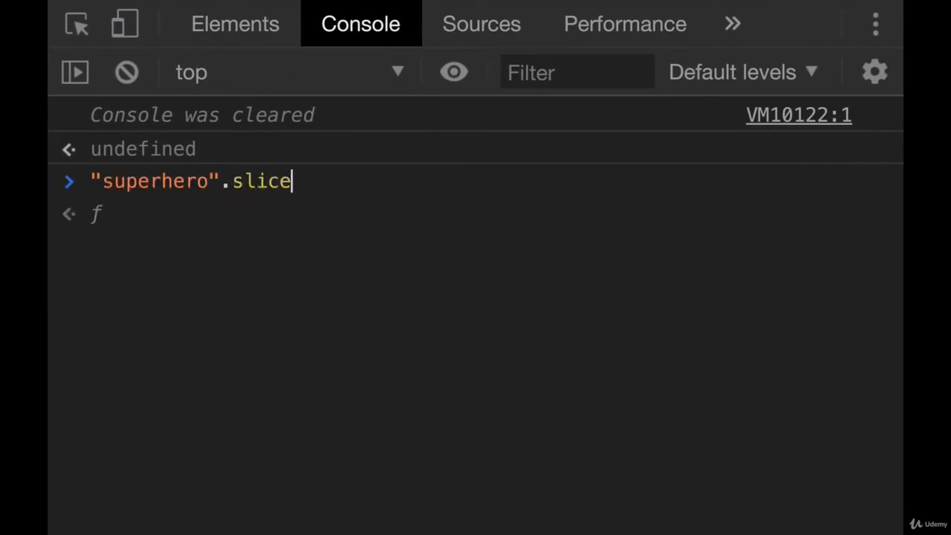
{"action": "type", "text": "(0"}
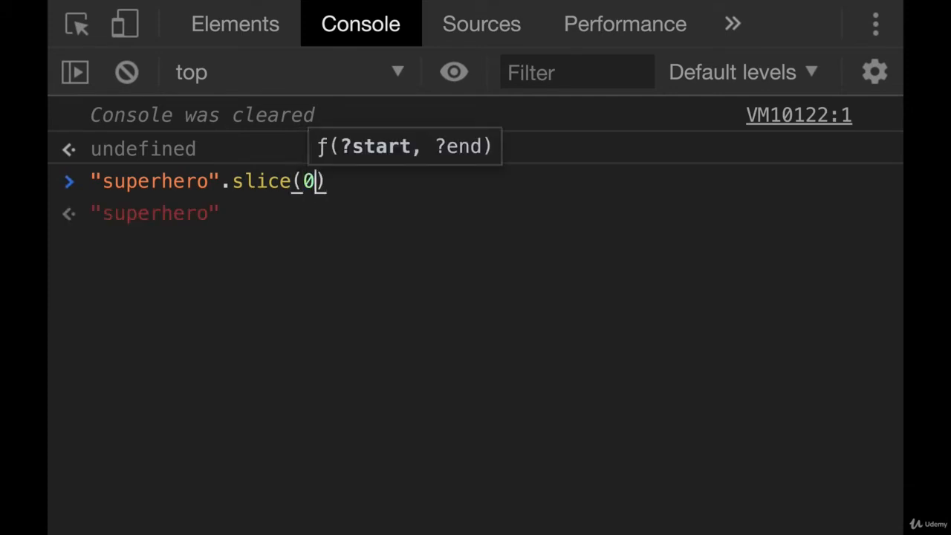
{"action": "type", "text": ","}
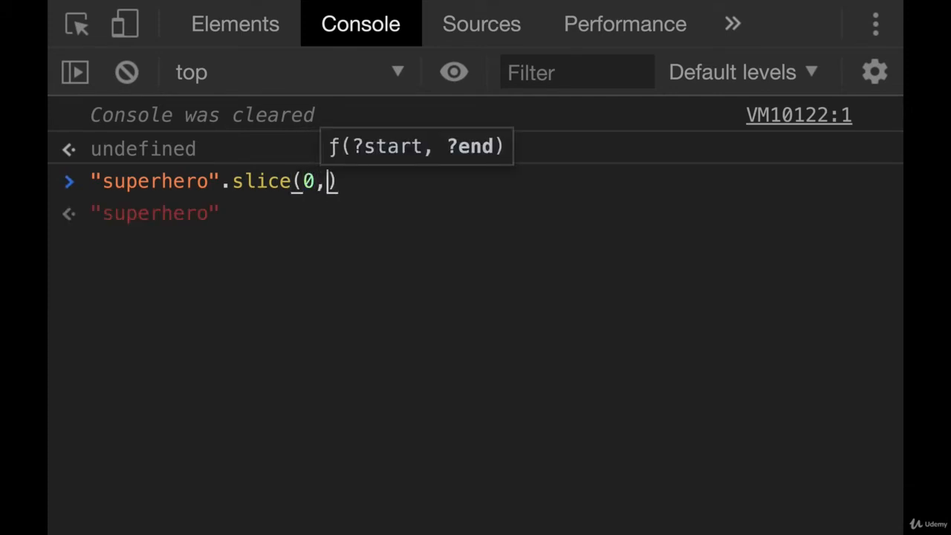
{"action": "type", "text": "5"}
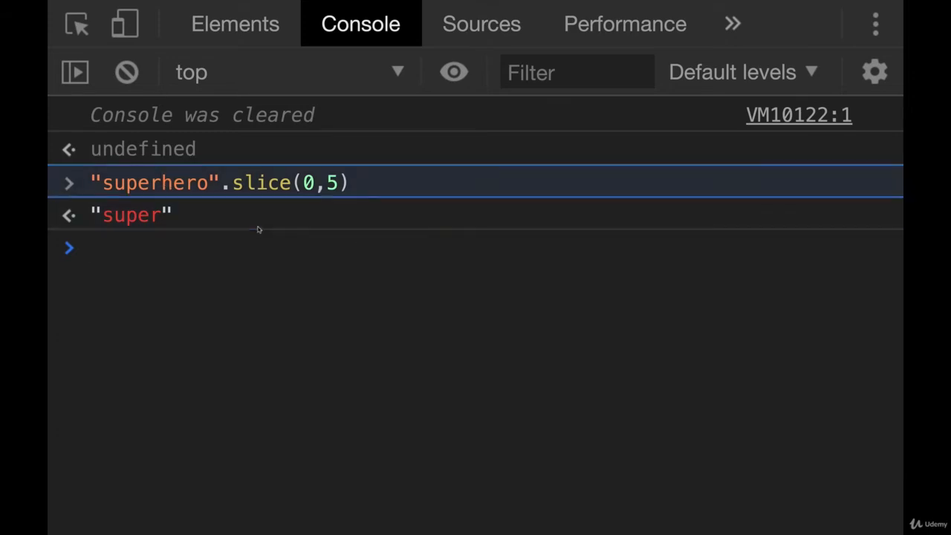
Step: Slice "superhero" from index 5, adding an end index of 7
{"action": "type", "text": "\"superhero\".slice()"}
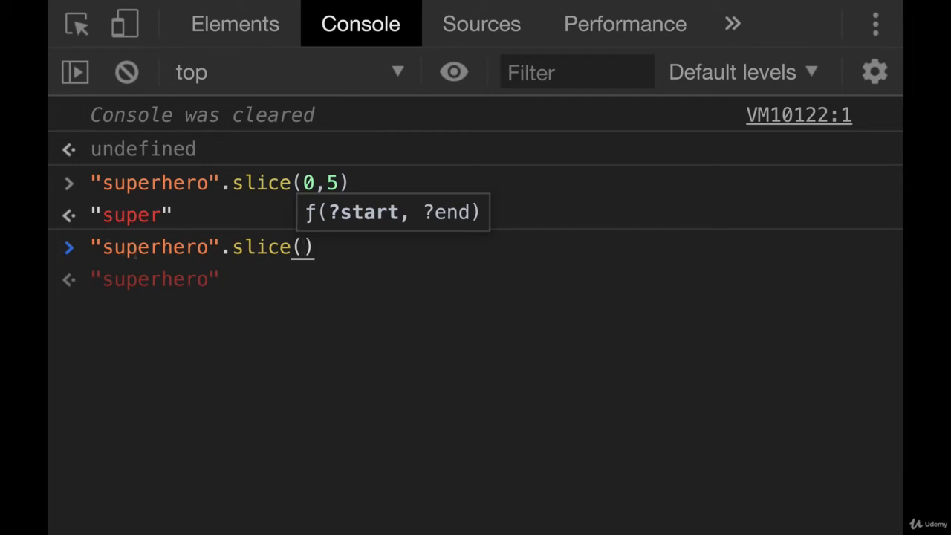
{"action": "type", "text": "5"}
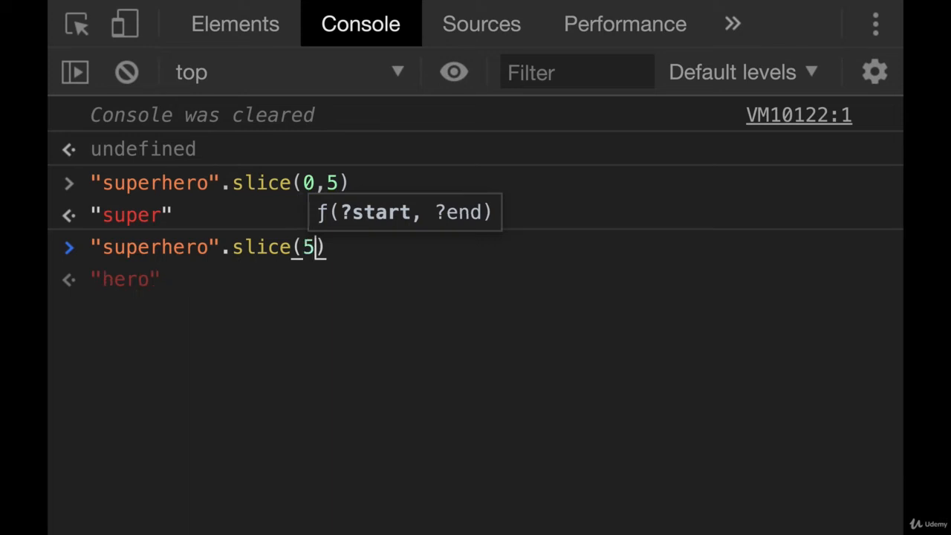
{"action": "type", "text": ","}
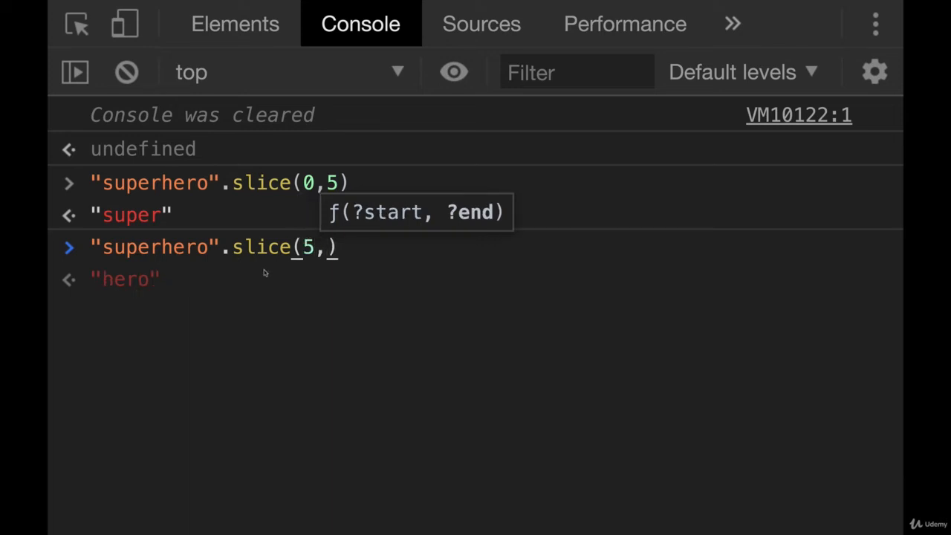
{"action": "type", "text": "7"}
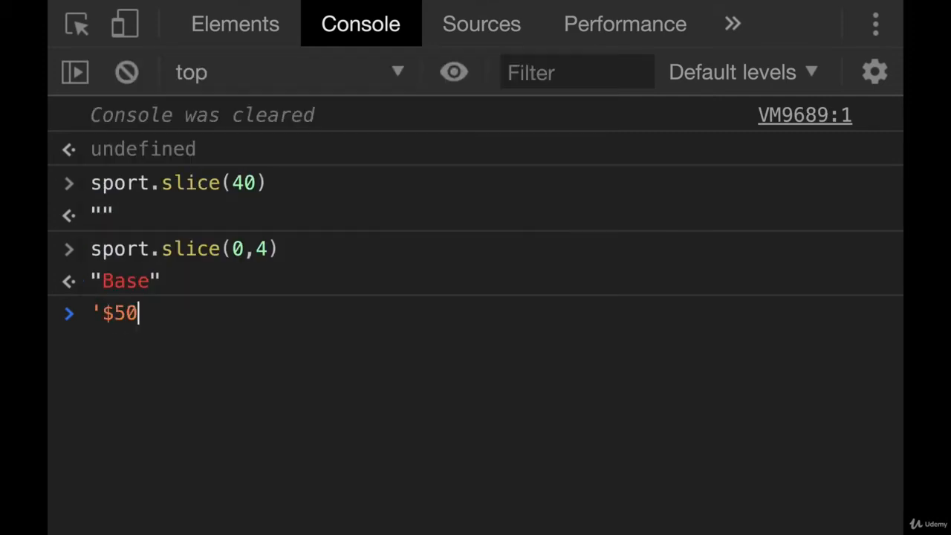
Step: Evaluate the '$50.60' price string and slice it from index 1
{"action": "type", "text": ".60'"}
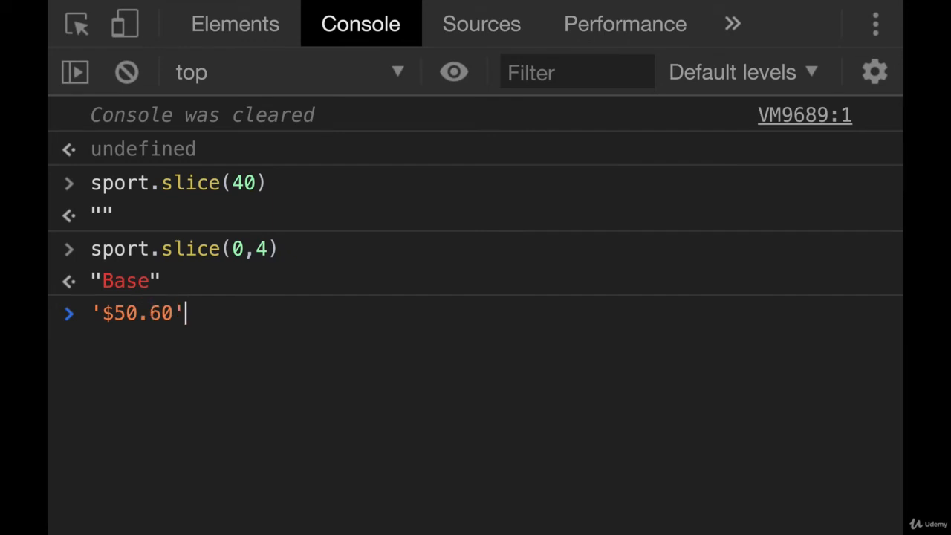
{"action": "key", "text": "Enter"}
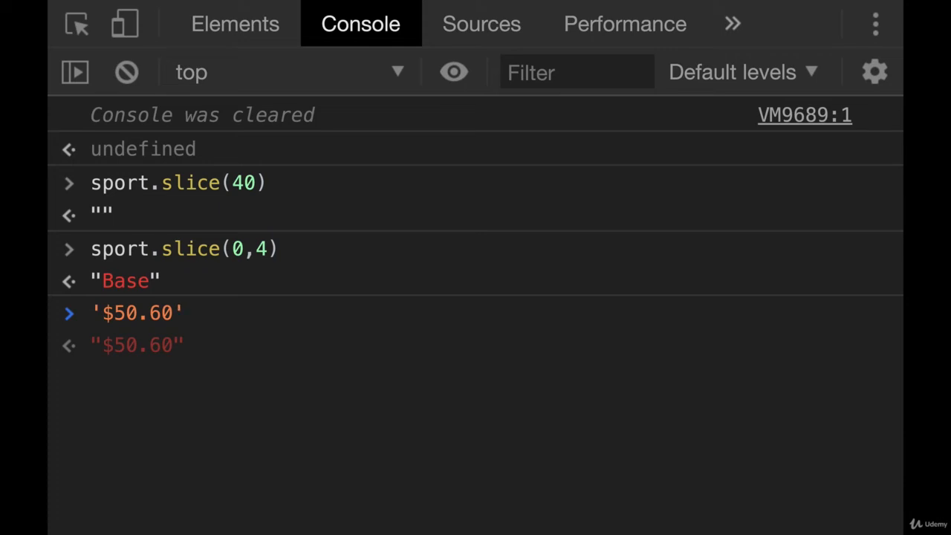
{"action": "type", "text": ".slice"}
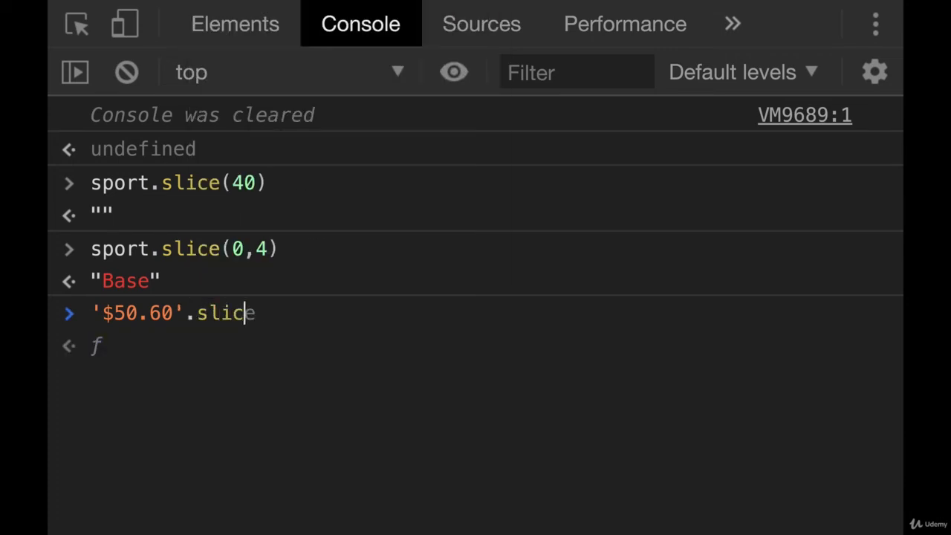
{"action": "type", "text": "(1,"}
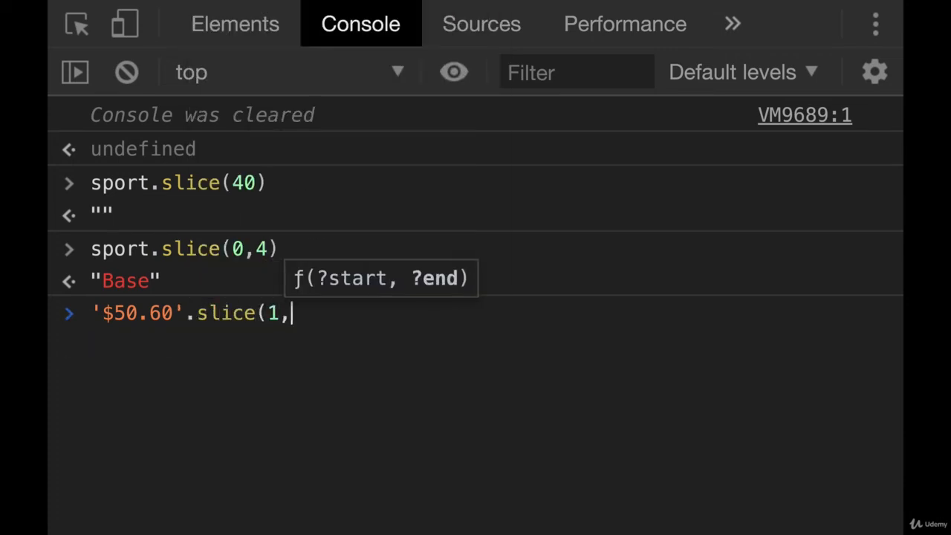
{"action": "key", "text": "Enter"}
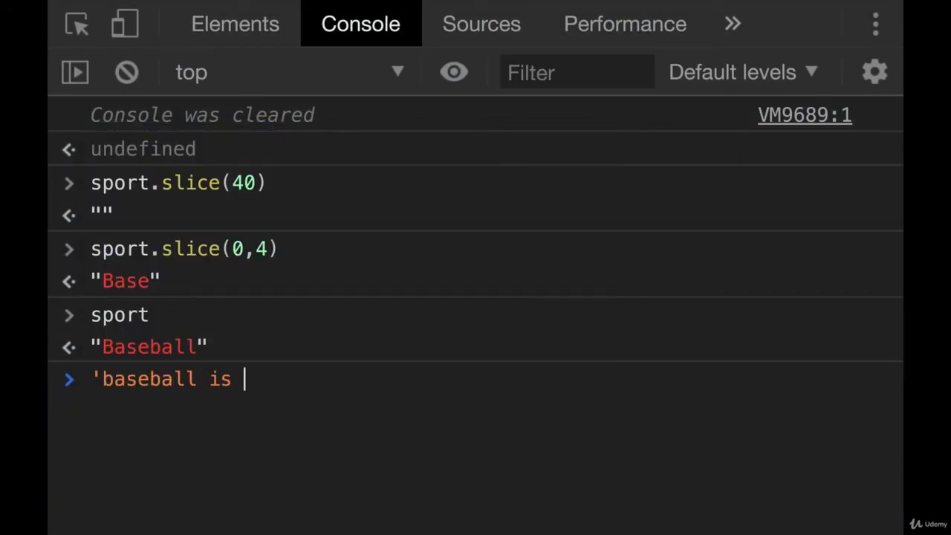
Step: Replace 'entertaining' with 'ok' in 'baseball is entertaining', returning 'baseball is ok'
{"action": "type", "text": "entertaining"}
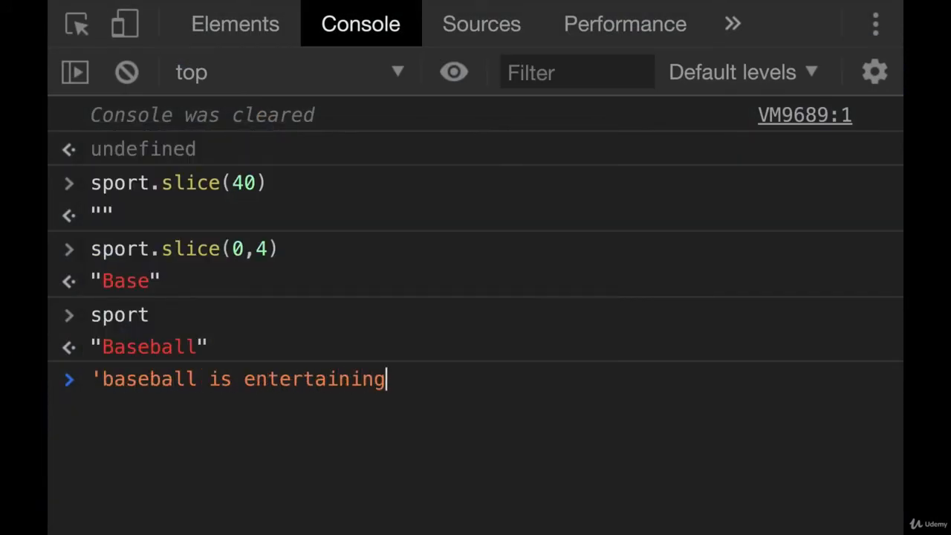
{"action": "type", "text": "'.rep"}
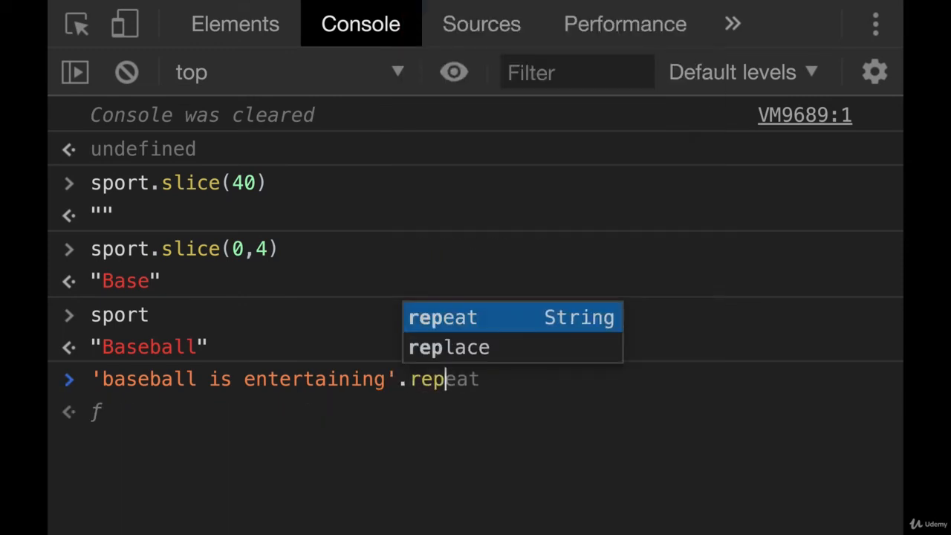
{"action": "type", "text": "lace("}
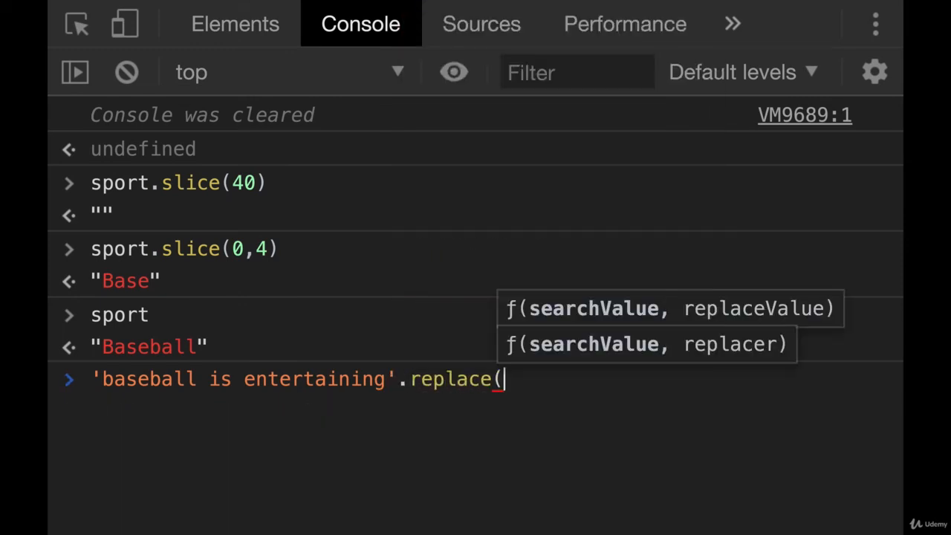
{"action": "type", "text": "'entertaining',"}
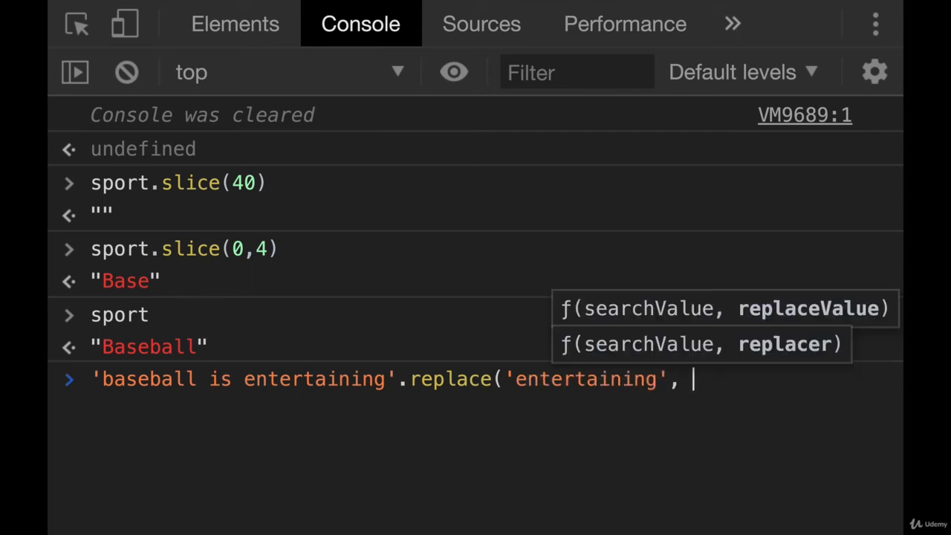
{"action": "type", "text": "'o"}
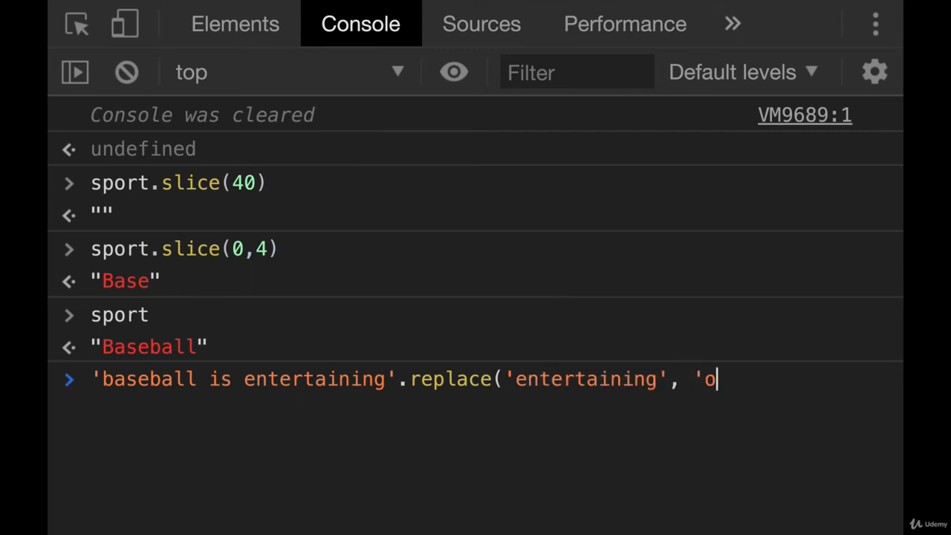
{"action": "key", "text": "Enter"}
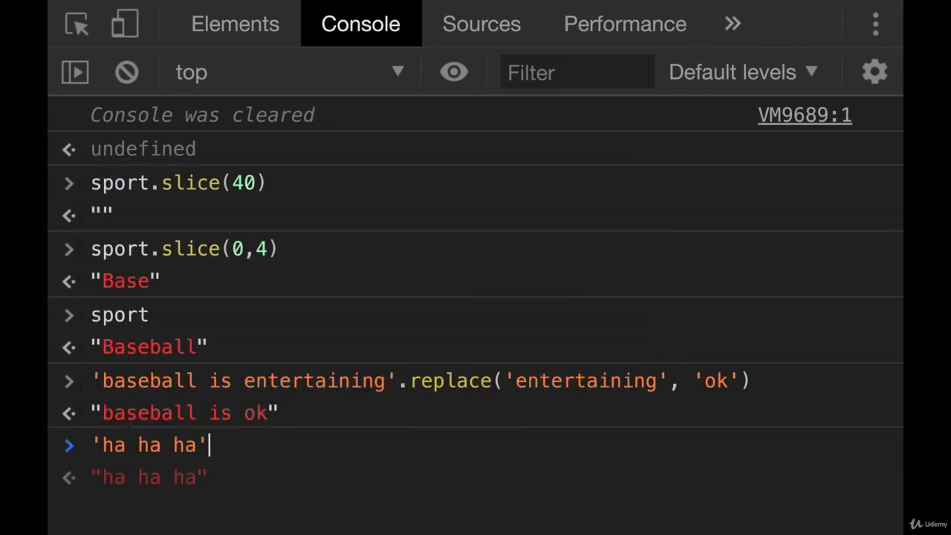
Step: Run 'ha ha ha'.replace('ha', 'hee'), which returns 'hee ha ha'
{"action": "type", "text": ".replace("}
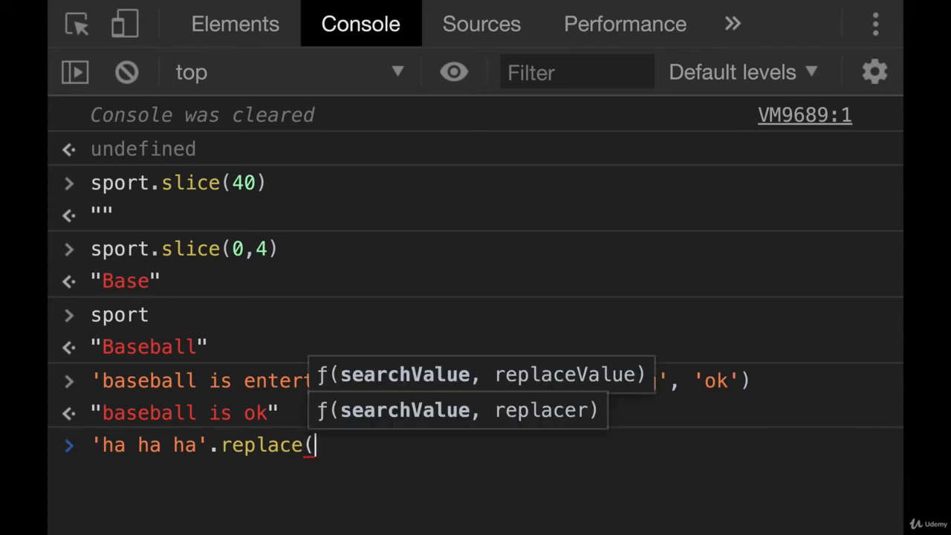
{"action": "type", "text": "'ha'"}
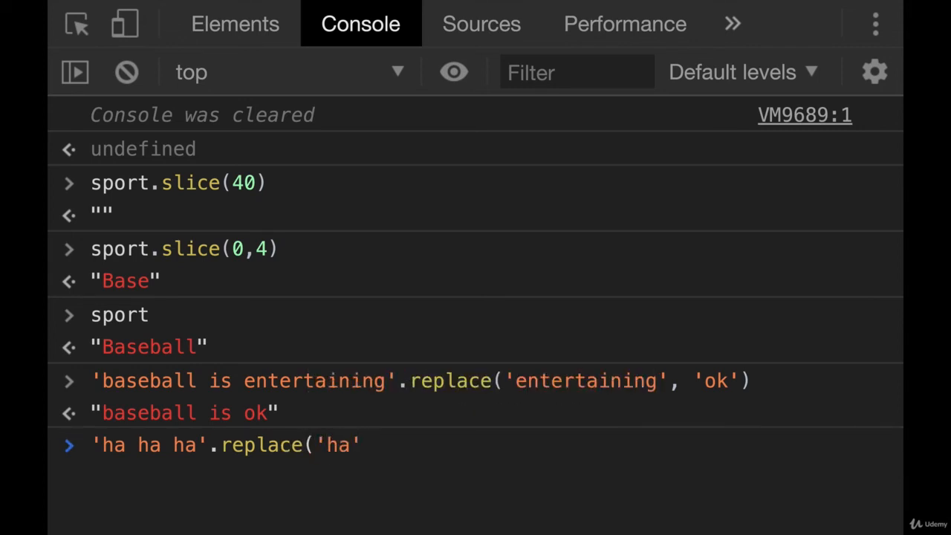
{"action": "type", "text": ", '"}
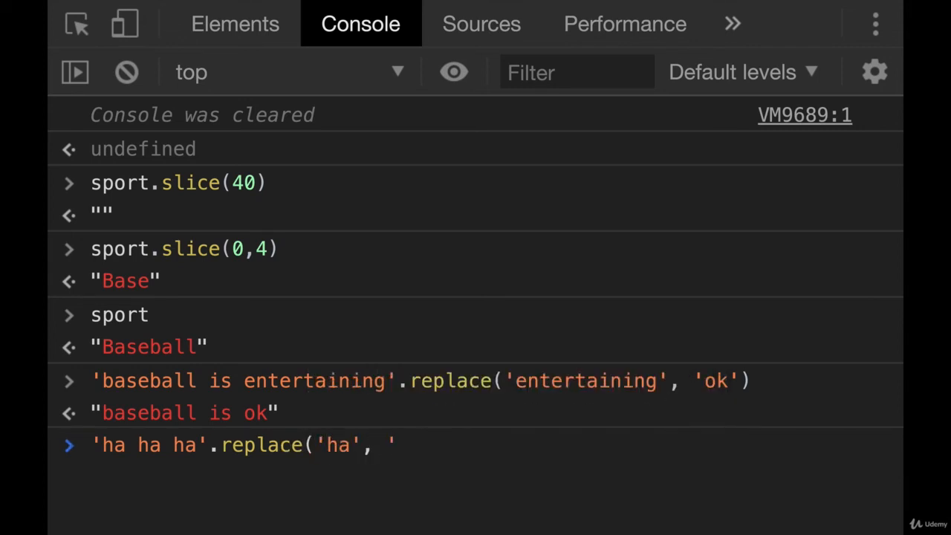
{"action": "type", "text": "hee"}
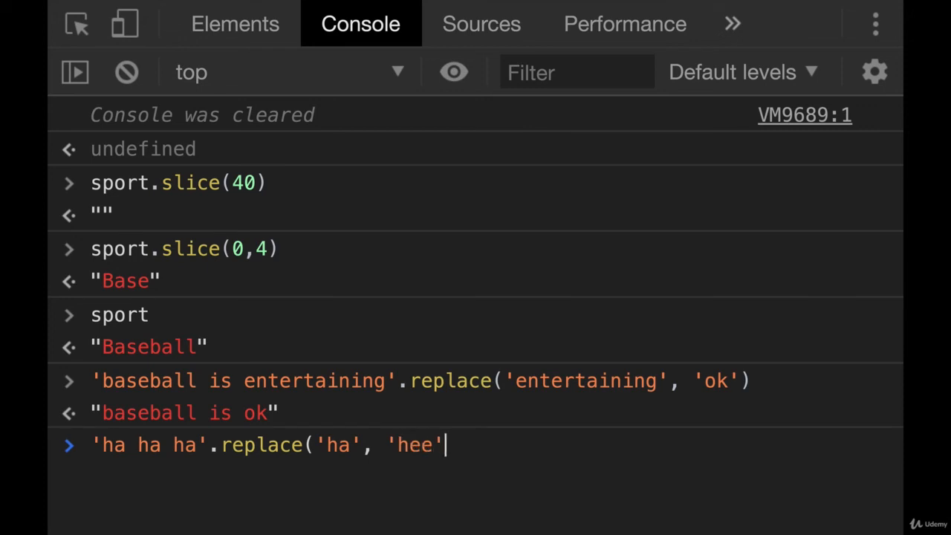
{"action": "type", "text": ")"}
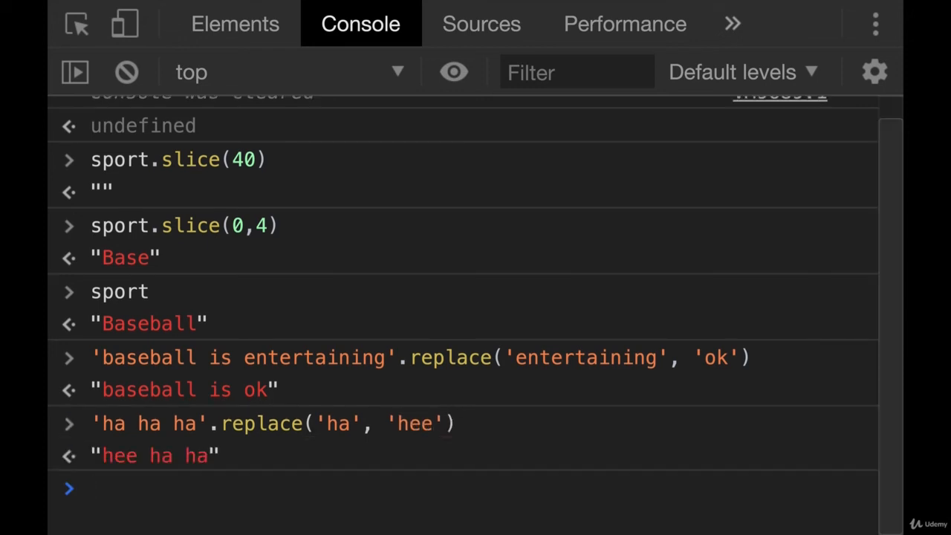
{"action": "mouse_move", "coordinate": [213, 441]}
{"action": "type", "text": "'ha ha ha'.replace('haaaa"}
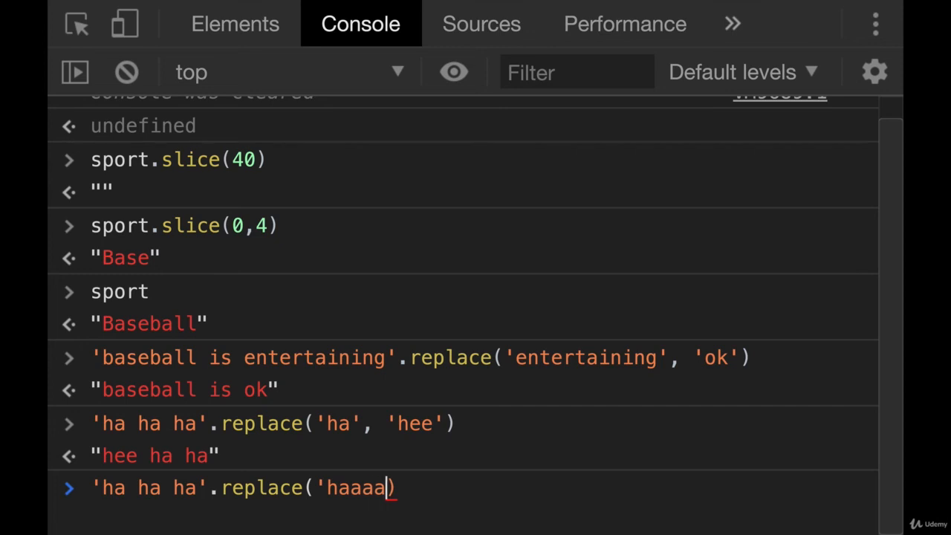
Step: Type 'ha ha ha'.replace('haaaa', 'heee') using a substring that doesn't occur
{"action": "type", "text": ", 'he"}
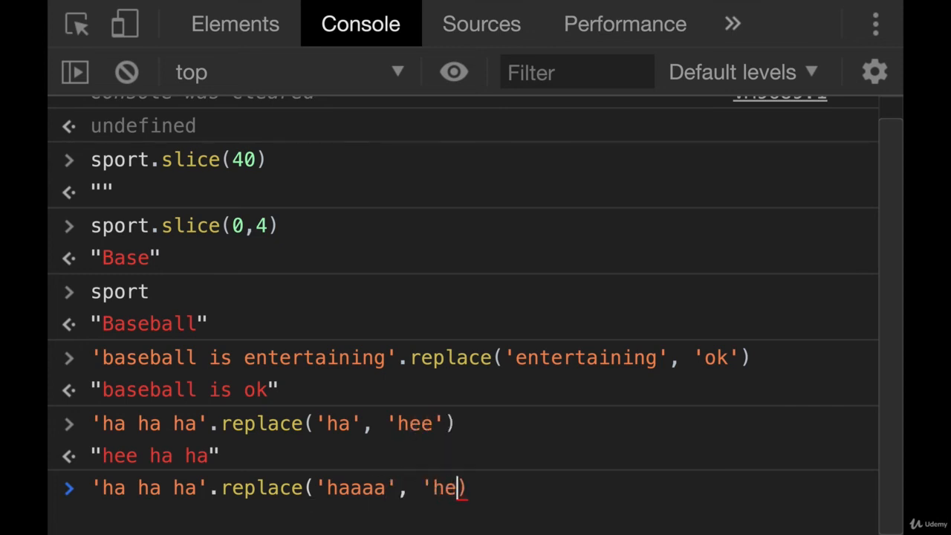
{"action": "type", "text": "ee'"}
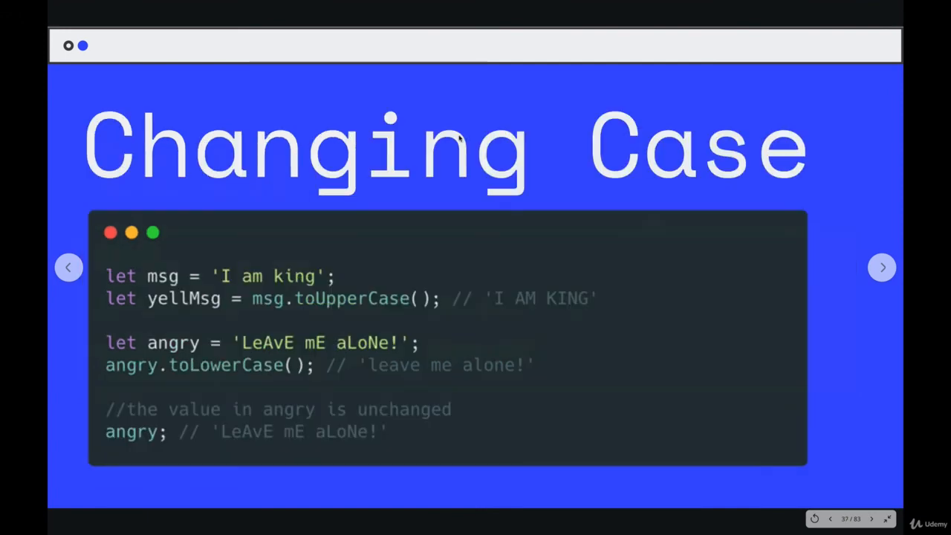
Step: Advance the recap slides from Changing Case through indexOf and slice to replace
{"action": "left_click", "coordinate": [881, 267]}
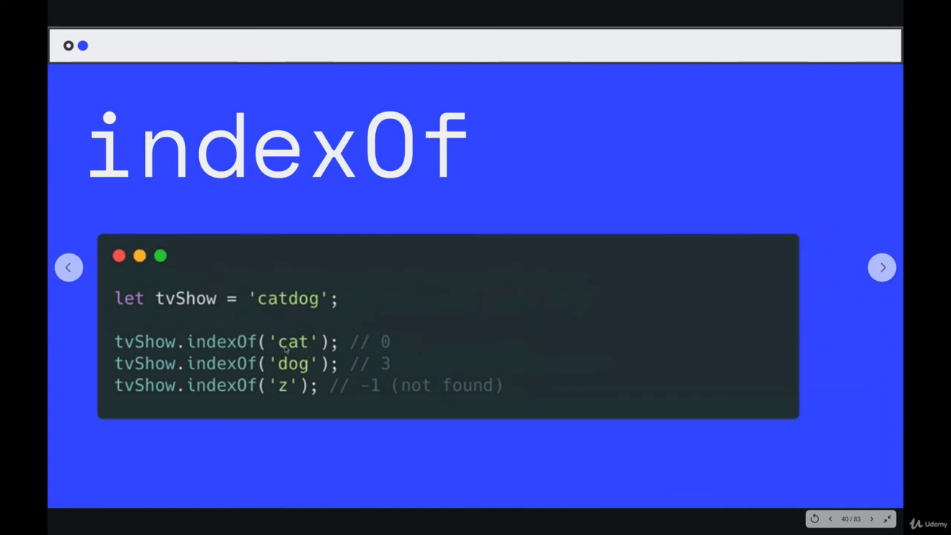
{"action": "left_click", "coordinate": [880, 267]}
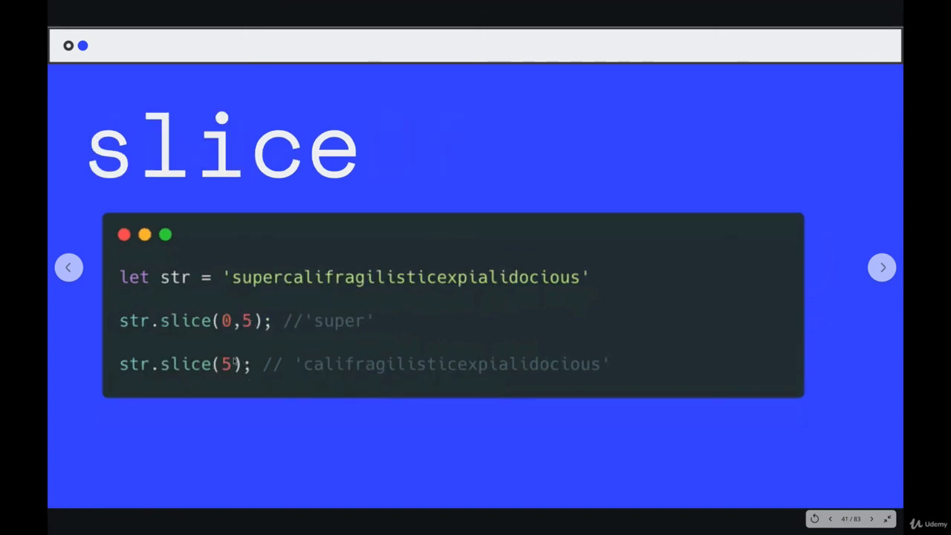
{"action": "mouse_move", "coordinate": [386, 317]}
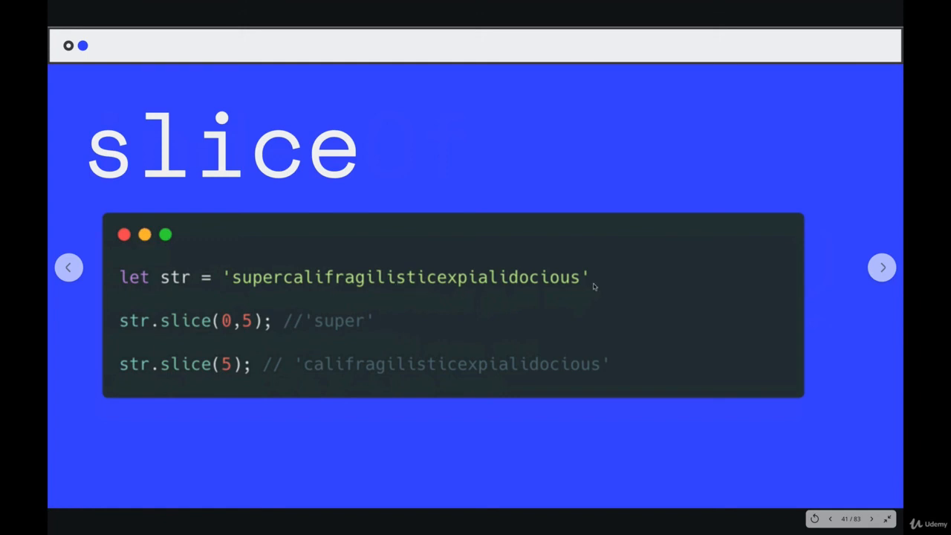
{"action": "mouse_move", "coordinate": [230, 331]}
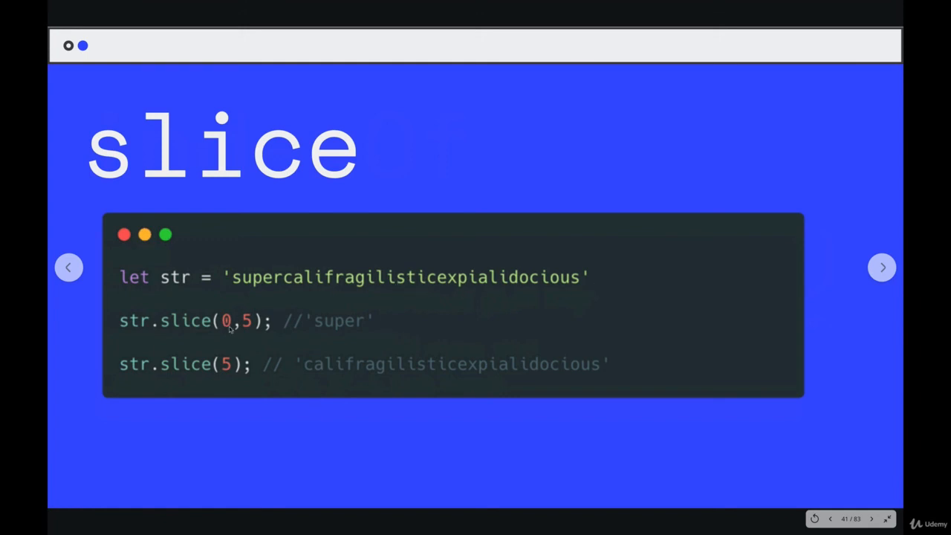
{"action": "left_click", "coordinate": [882, 268]}
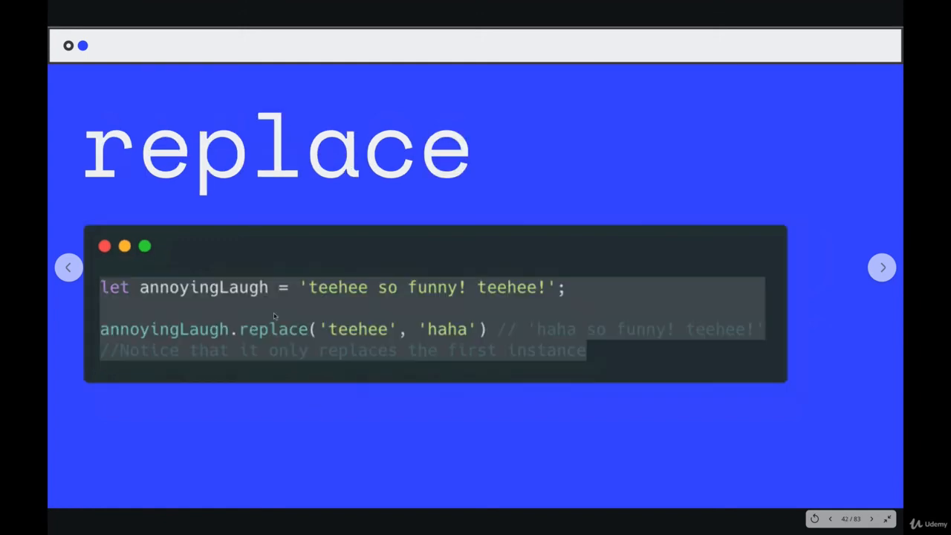
{"action": "mouse_move", "coordinate": [425, 335]}
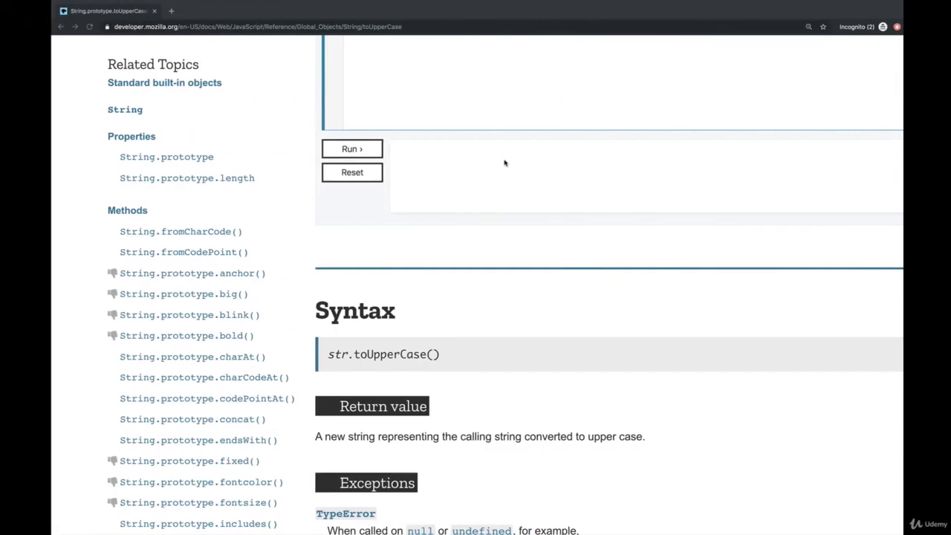
Step: Scroll the MDN toUpperCase page sidebar toward the String.prototype.slice() link
{"action": "scroll", "scroll_direction": "up", "scroll_amount": 3}
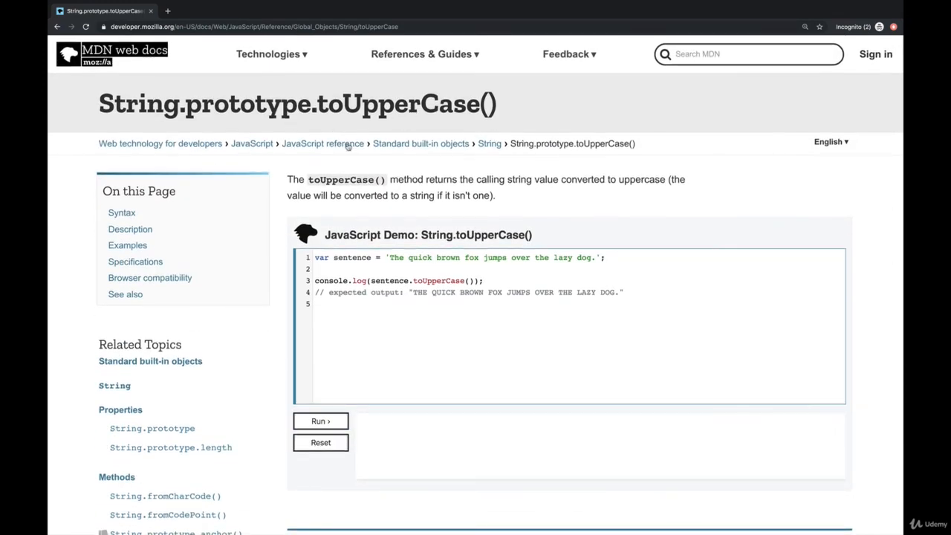
{"action": "scroll", "scroll_direction": "down", "scroll_amount": 3}
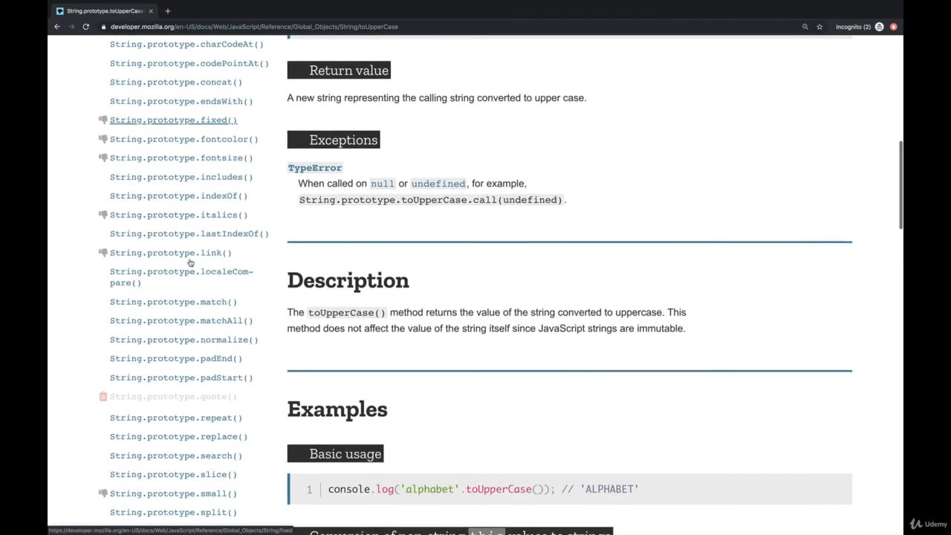
{"action": "scroll", "scroll_direction": "down", "scroll_amount": 3}
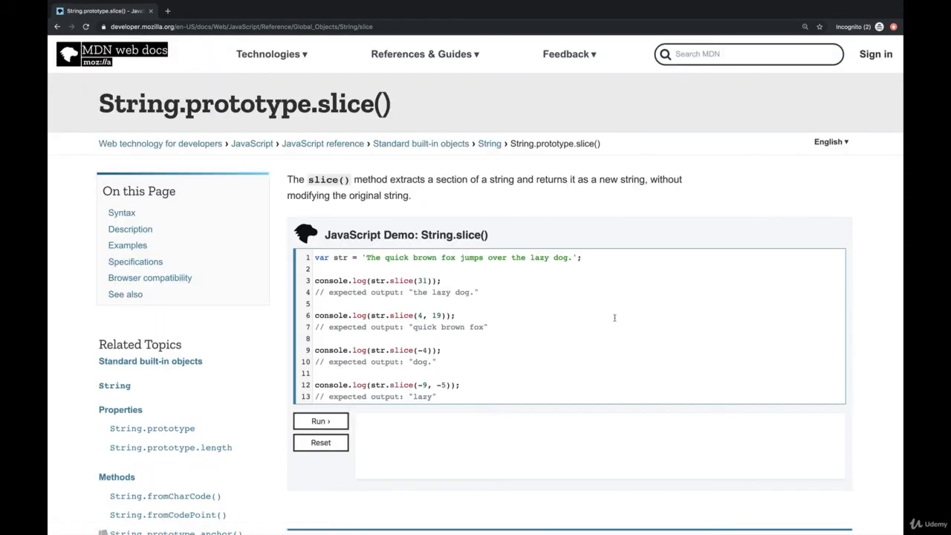
Step: Highlight slice(beginIndex, endIndex) in MDN's Syntax section, then return to the supercalifragilistic slice slide
{"action": "scroll", "scroll_direction": "down", "scroll_amount": 3}
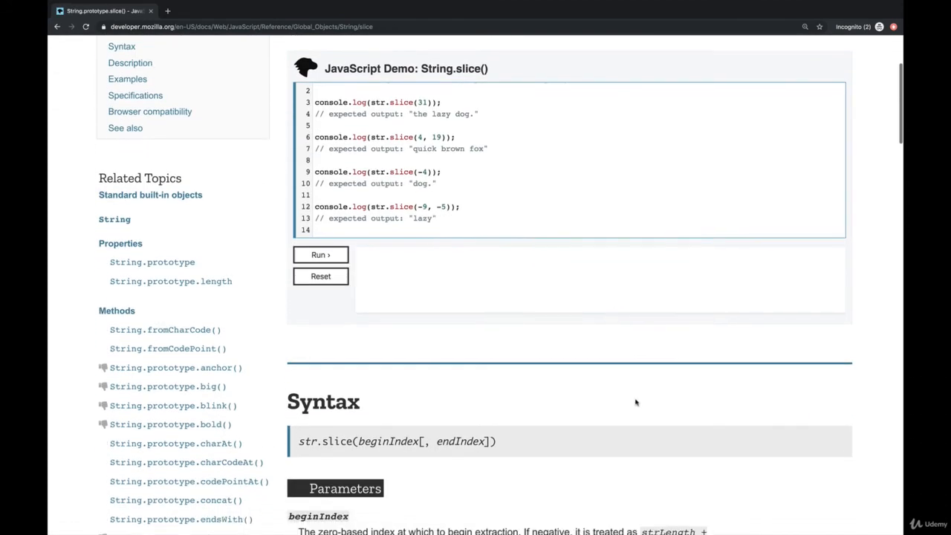
{"action": "scroll", "scroll_direction": "down", "scroll_amount": 3}
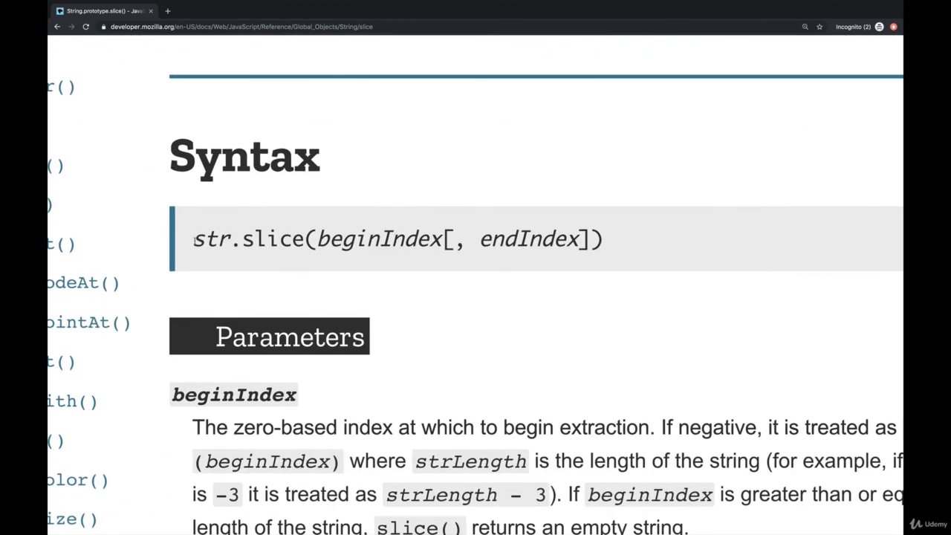
{"action": "double_click", "coordinate": [272, 238]}
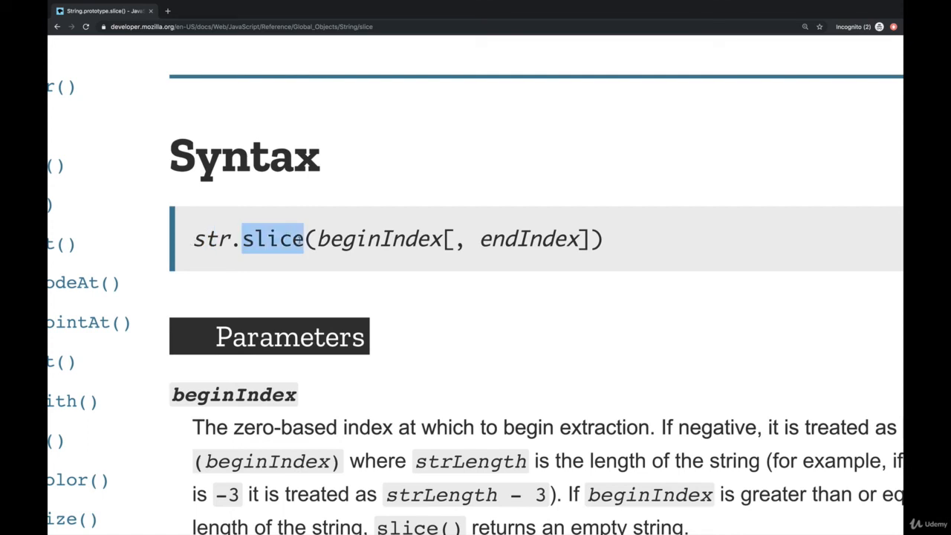
{"action": "double_click", "coordinate": [379, 238]}
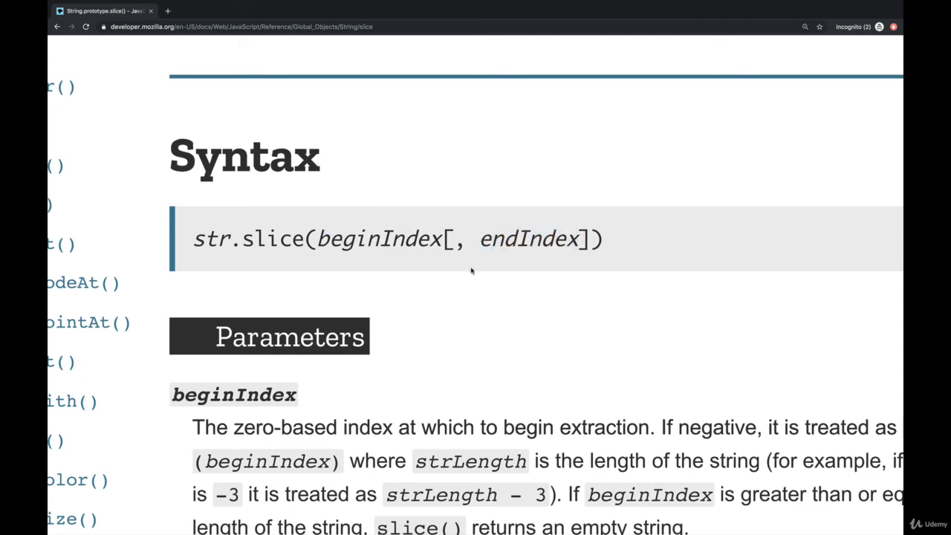
{"action": "left_click_drag", "start_coordinate": [441, 239], "coordinate": [587, 239]}
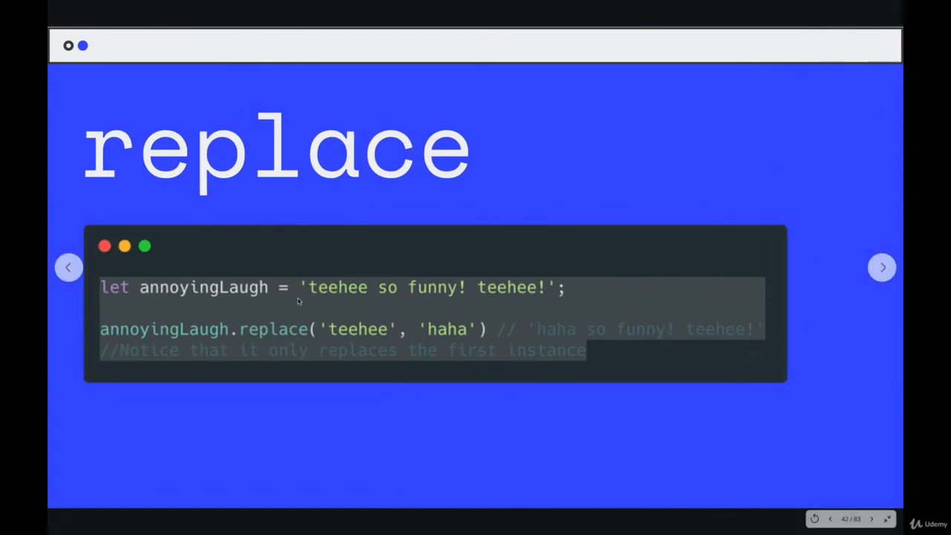
{"action": "left_click", "coordinate": [67, 268]}
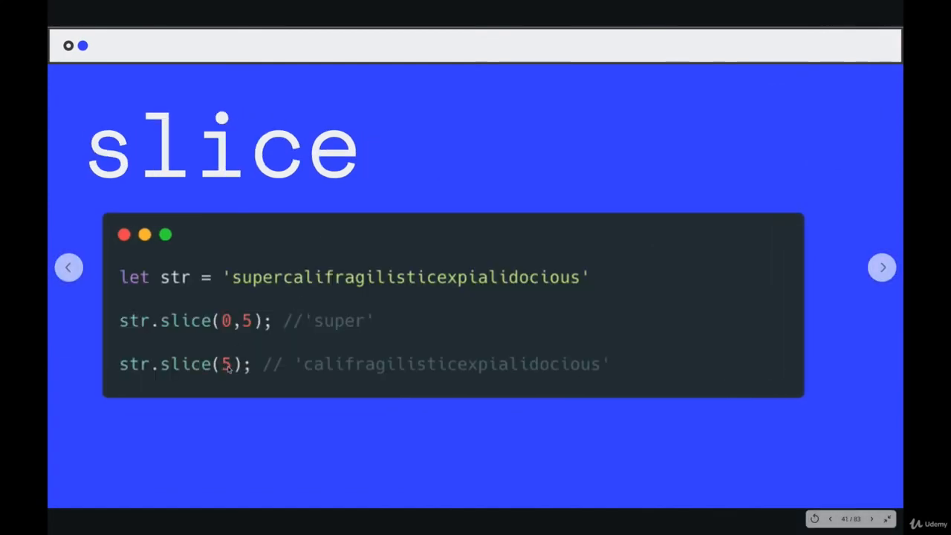